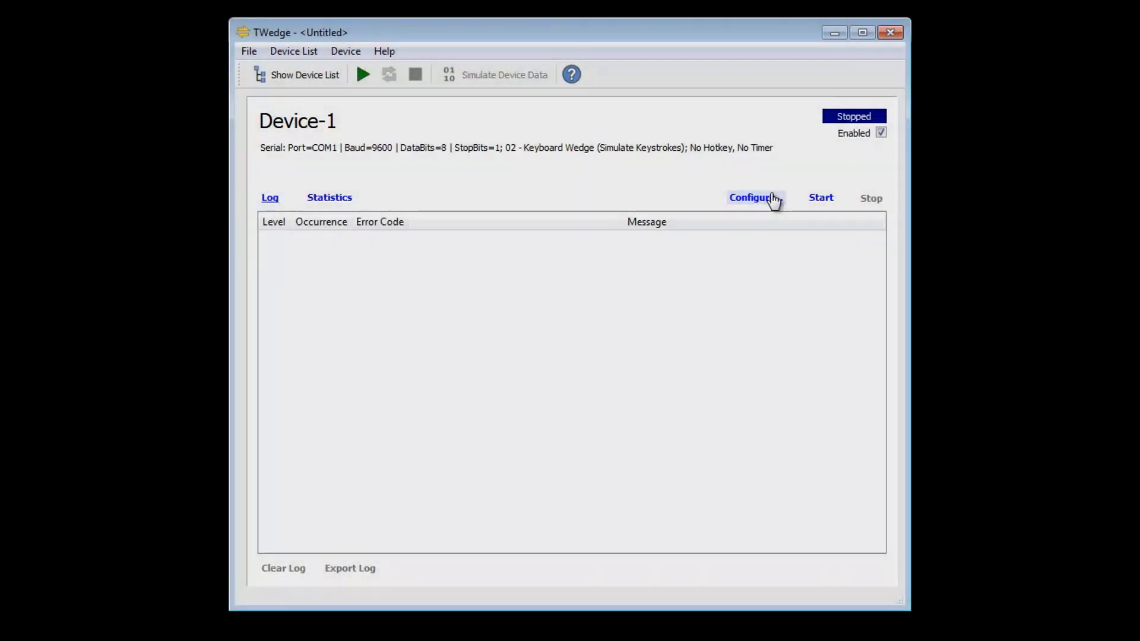
# - Set Device-1's serial interface to COM port 3 at 115200 baud
pyautogui.click(751, 197)
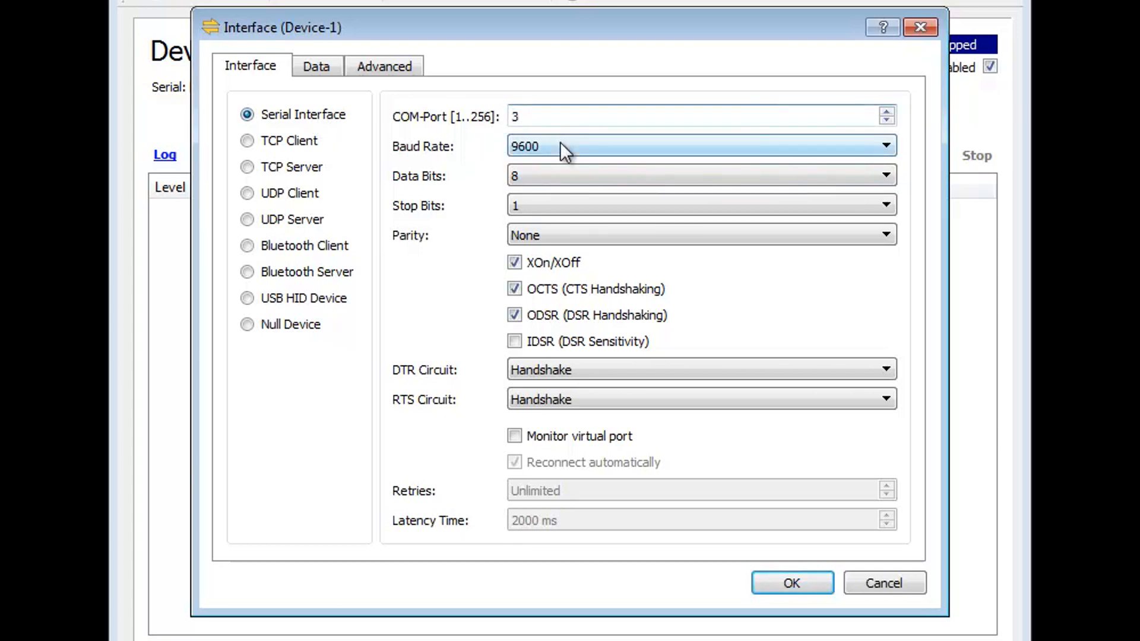
pyautogui.click(700, 146)
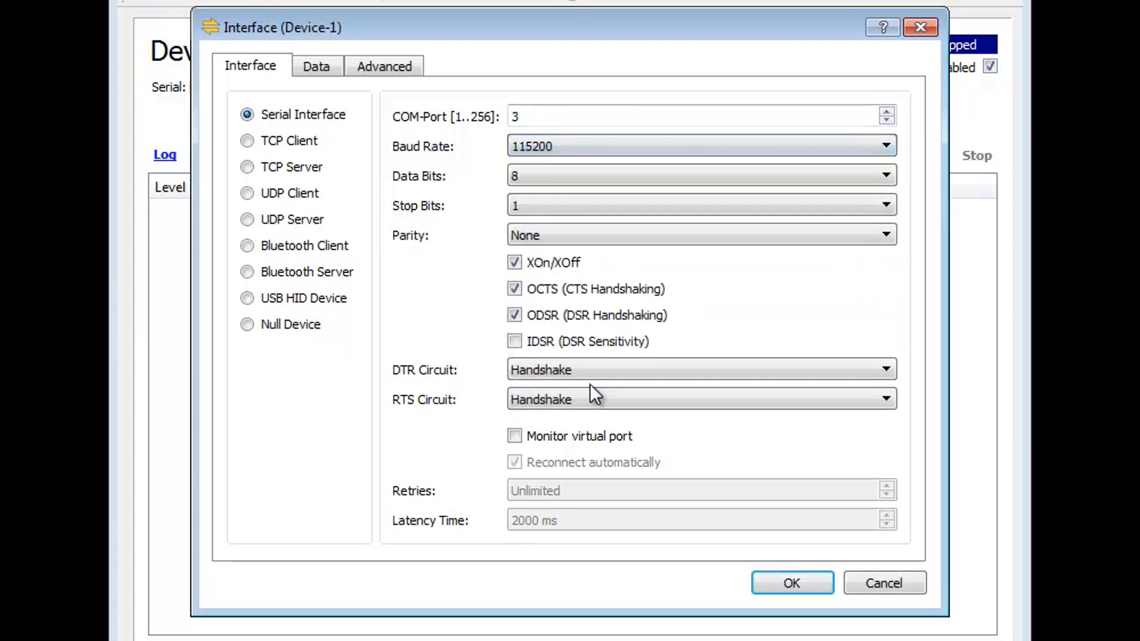
pyautogui.moveTo(679, 442)
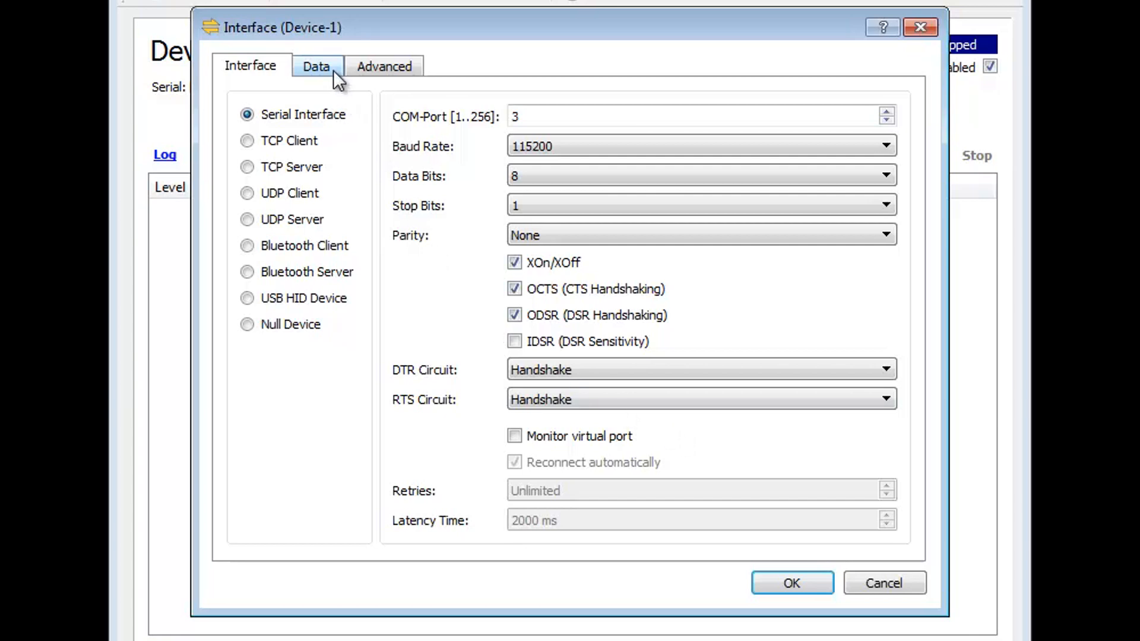
# - Keep default Max. Length and Read Timeout, then apply the COM3, 115200 baud settings
pyautogui.click(315, 66)
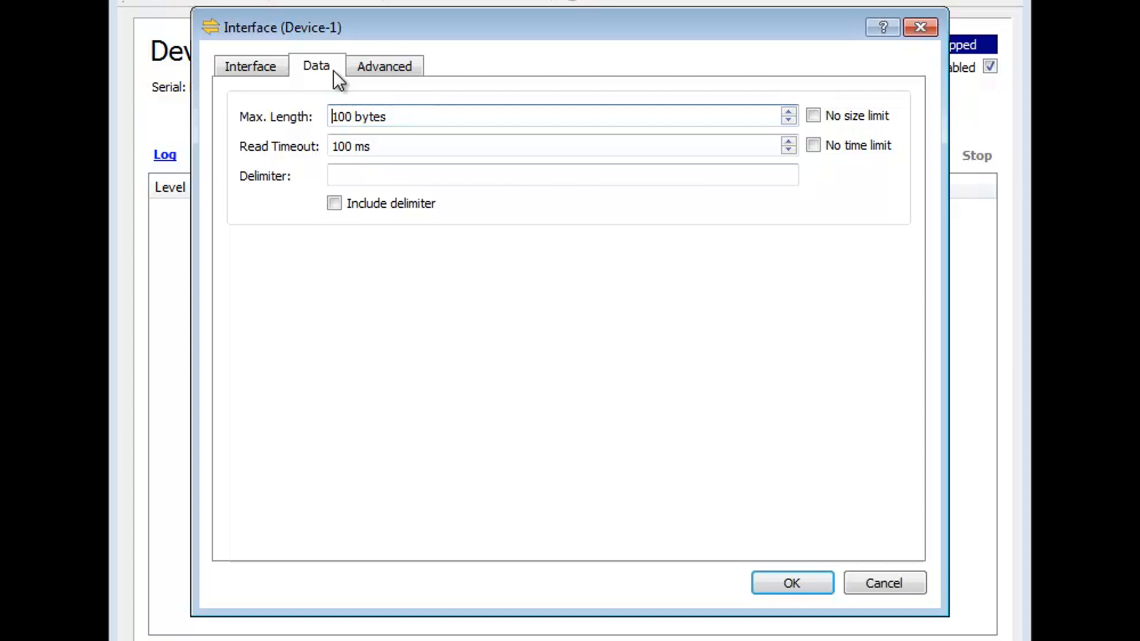
pyautogui.moveTo(313, 123)
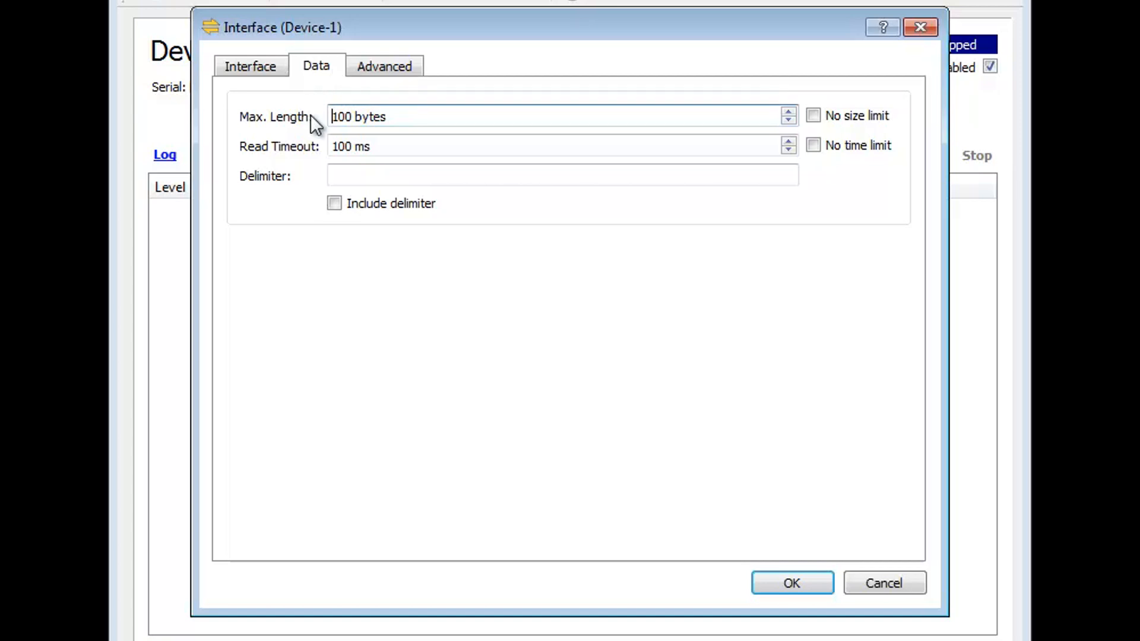
pyautogui.moveTo(325, 154)
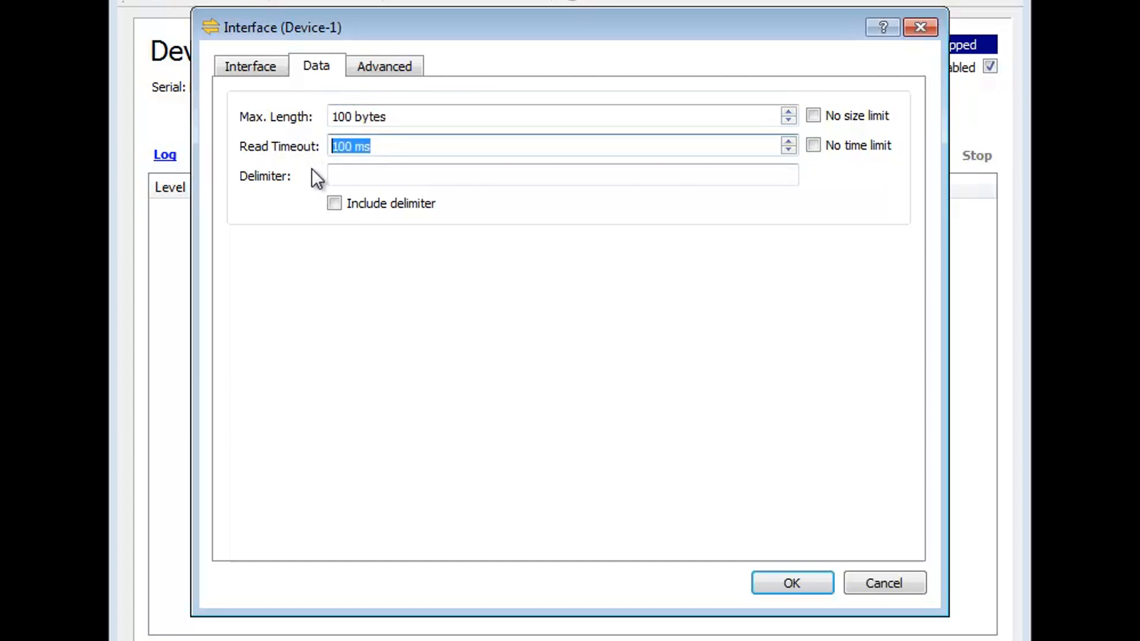
pyautogui.moveTo(818, 588)
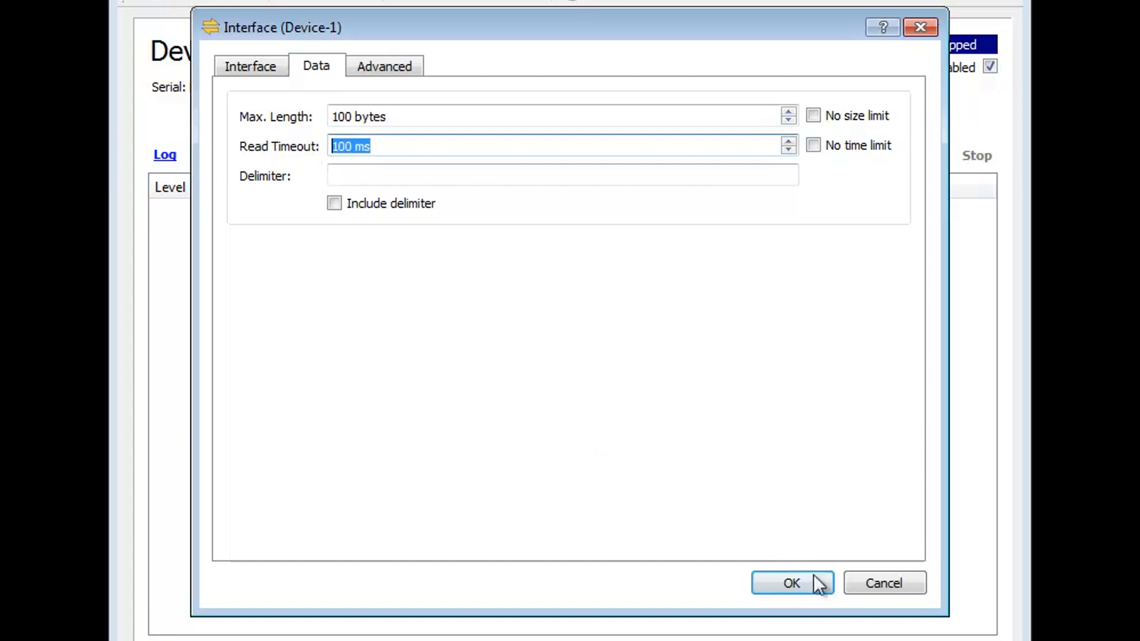
pyautogui.click(790, 581)
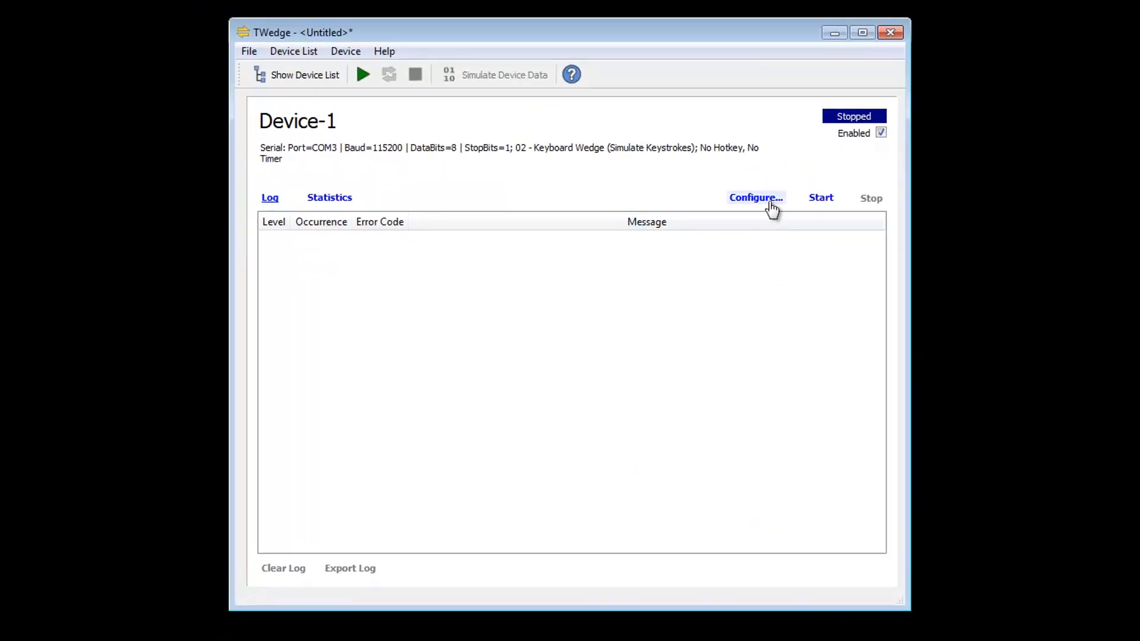
# - Choose '20 - Write Data to Excel (DDE)' as Device-1's action after reviewing the alternatives
pyautogui.click(755, 197)
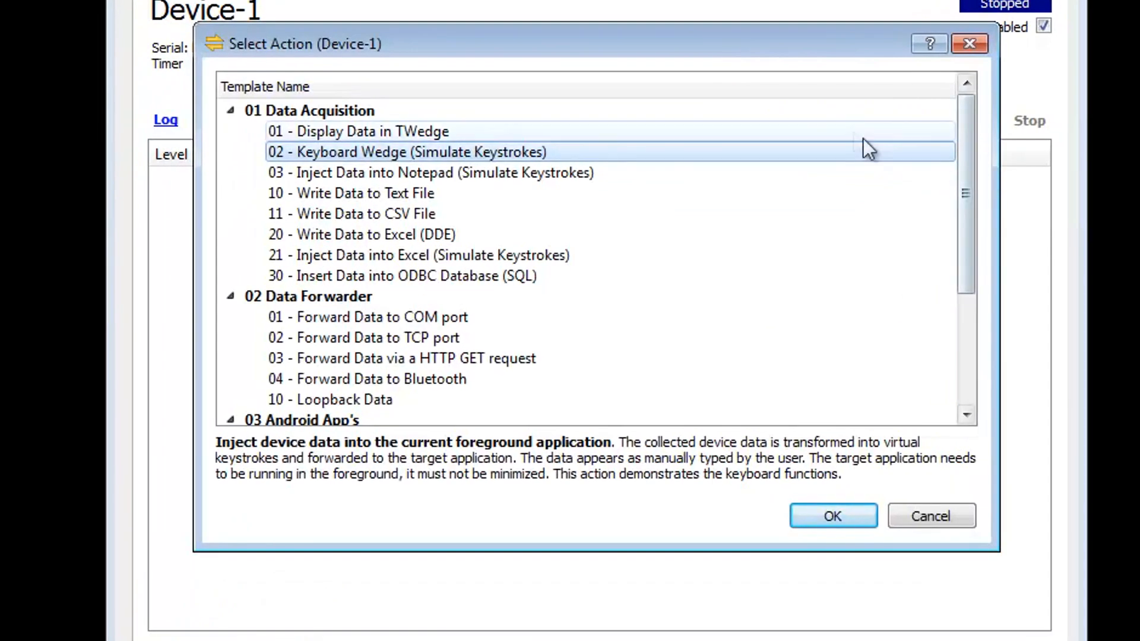
pyautogui.click(358, 131)
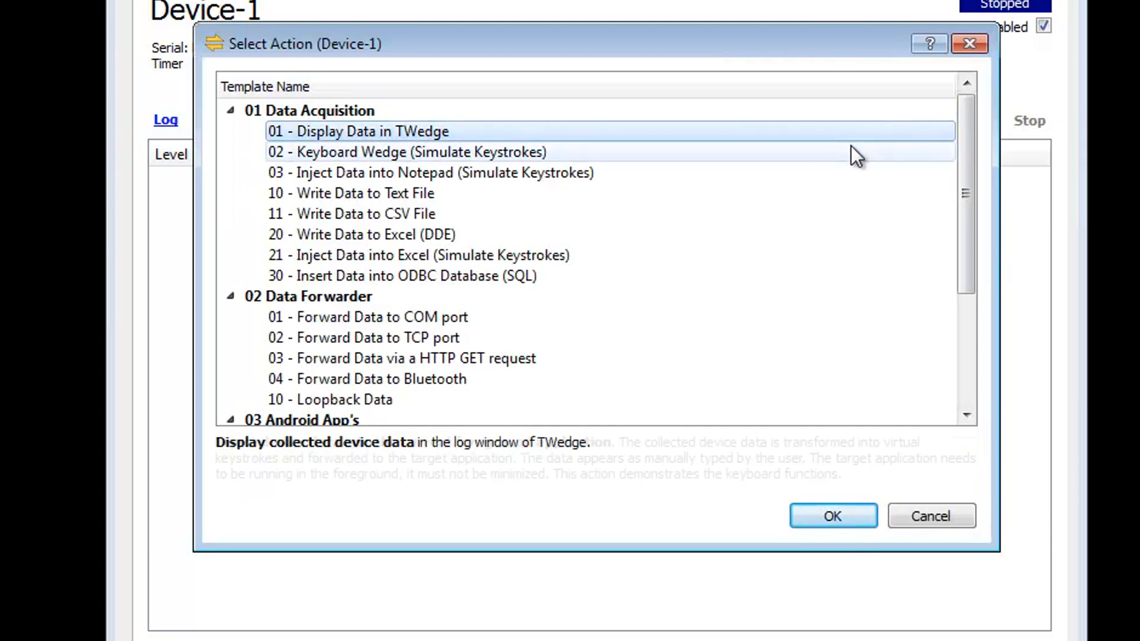
pyautogui.click(429, 172)
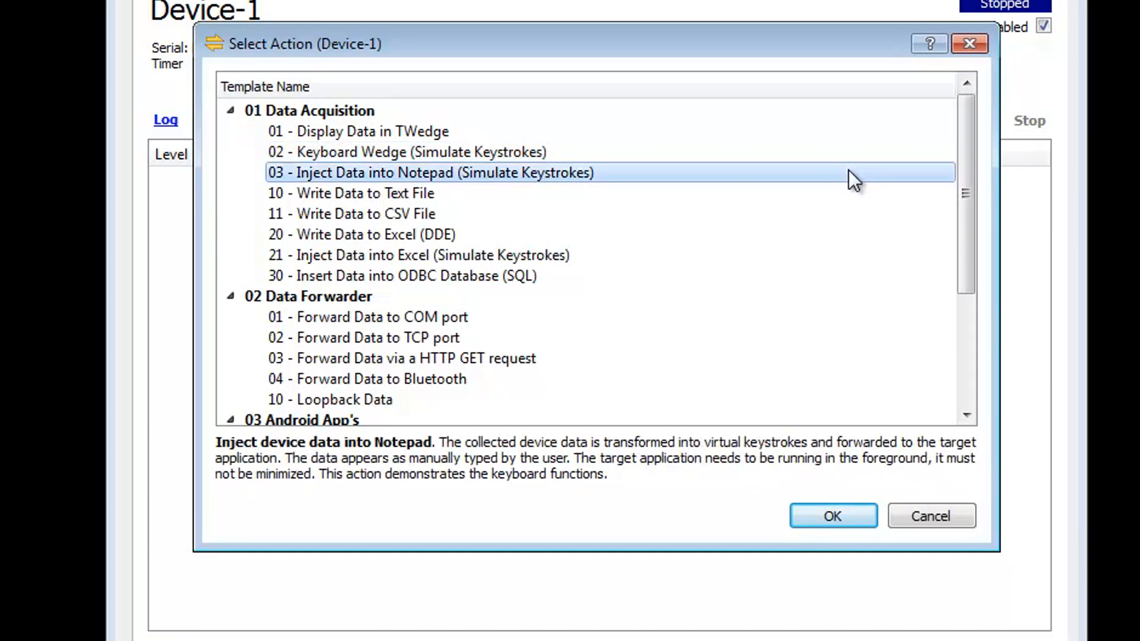
pyautogui.click(361, 234)
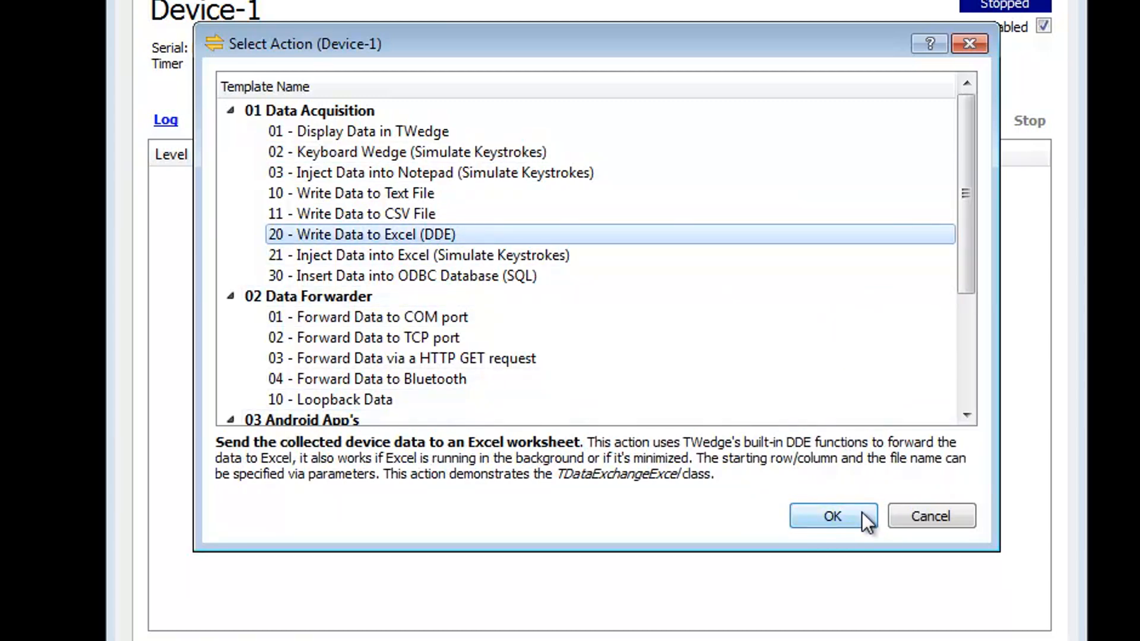
pyautogui.click(831, 516)
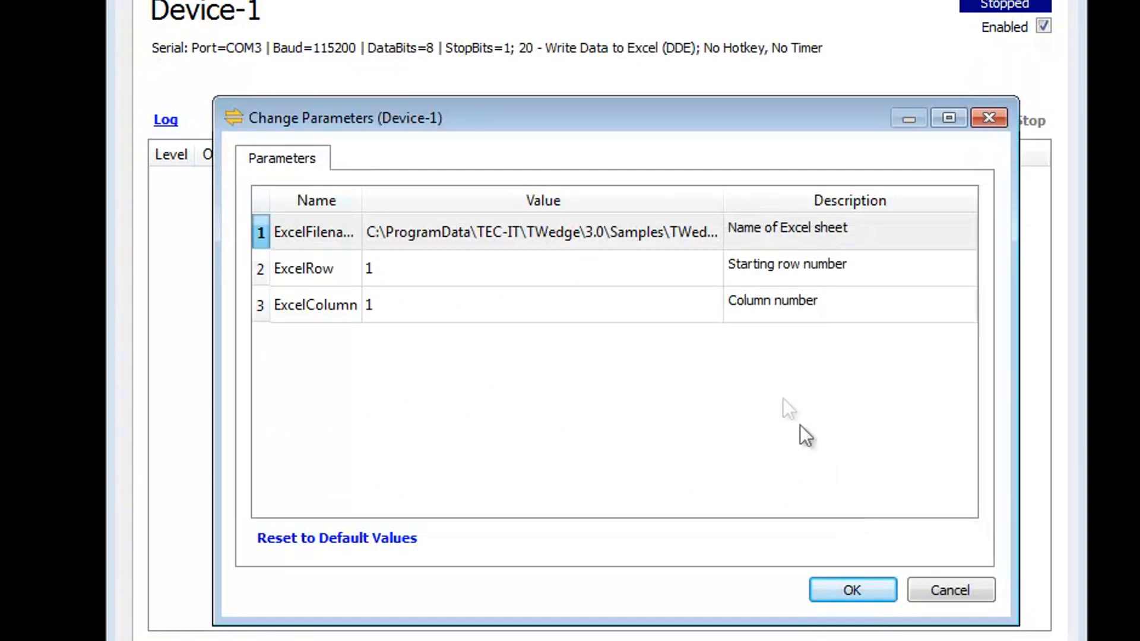
# - Accept the default TWedge.xlsx file, row 1 and column 1 Excel DDE parameters
pyautogui.doubleClick(541, 231)
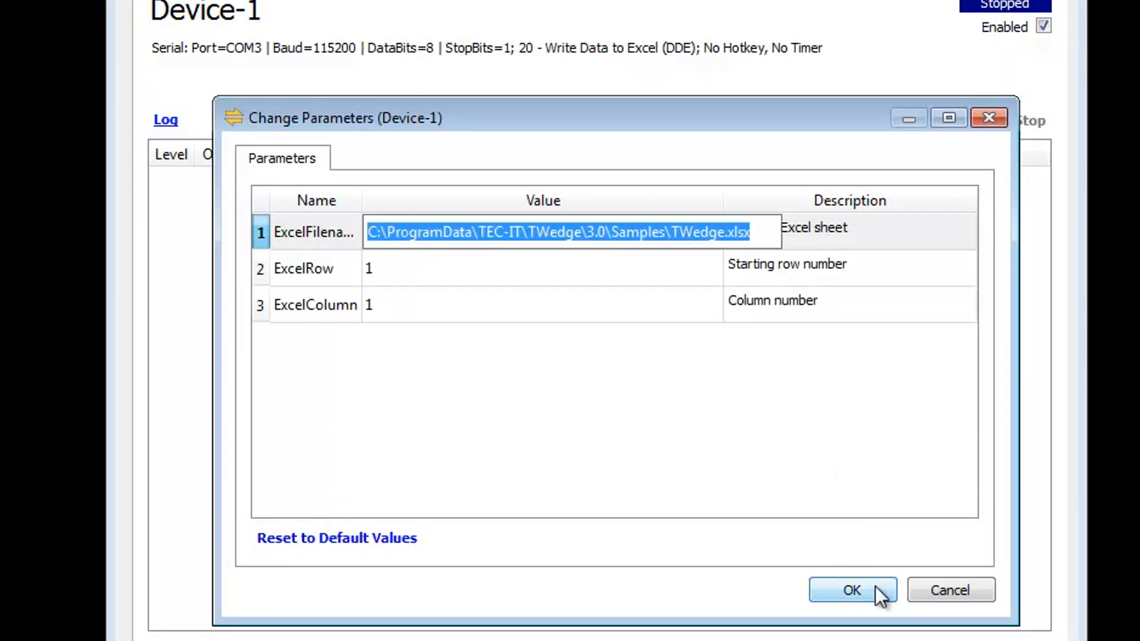
pyautogui.click(851, 590)
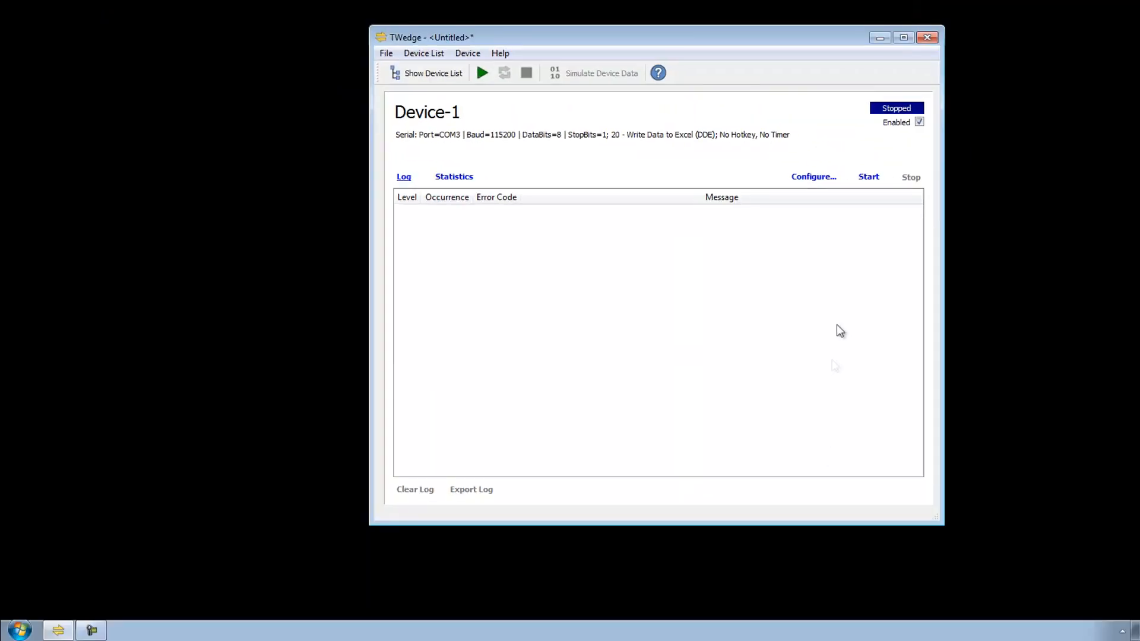